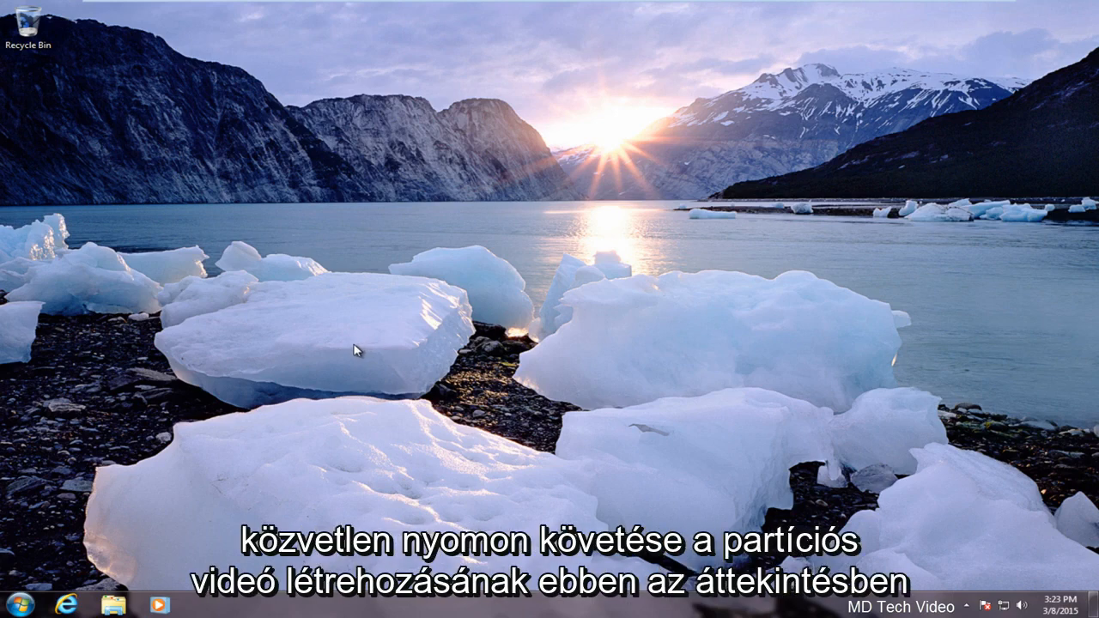
{"action": "mouse_move", "coordinate": [266, 379]}
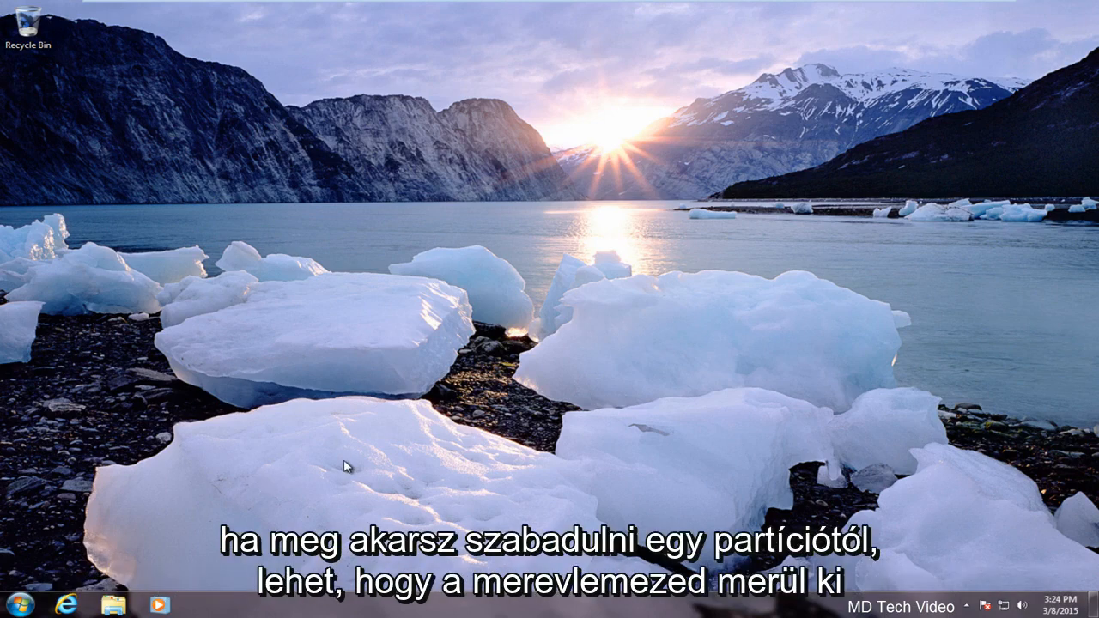
{"action": "mouse_move", "coordinate": [409, 450]}
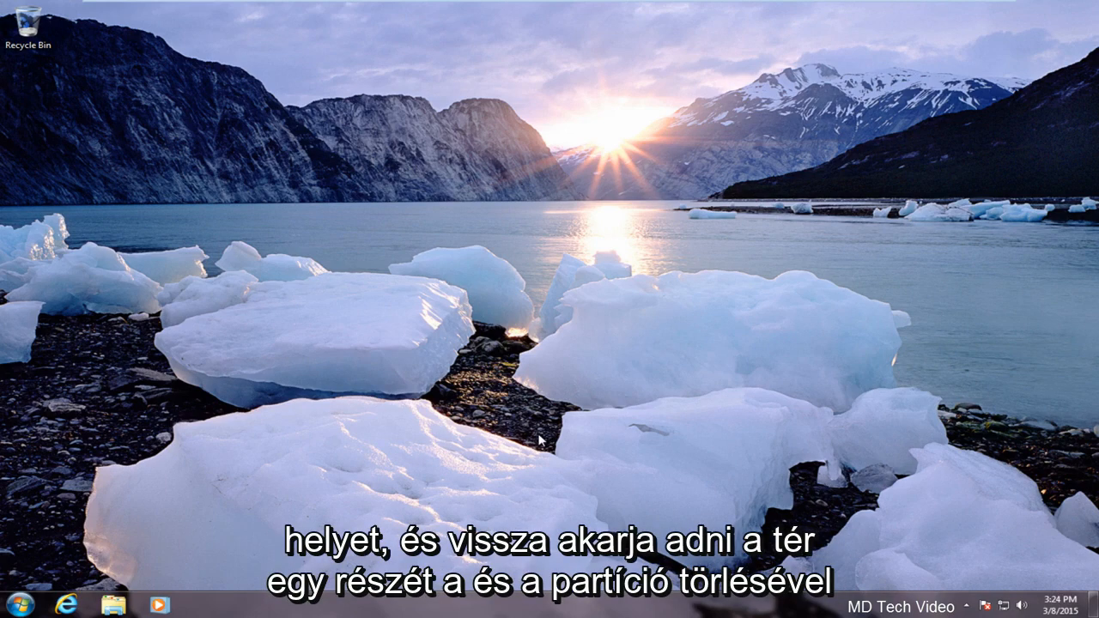
{"action": "mouse_move", "coordinate": [368, 457]}
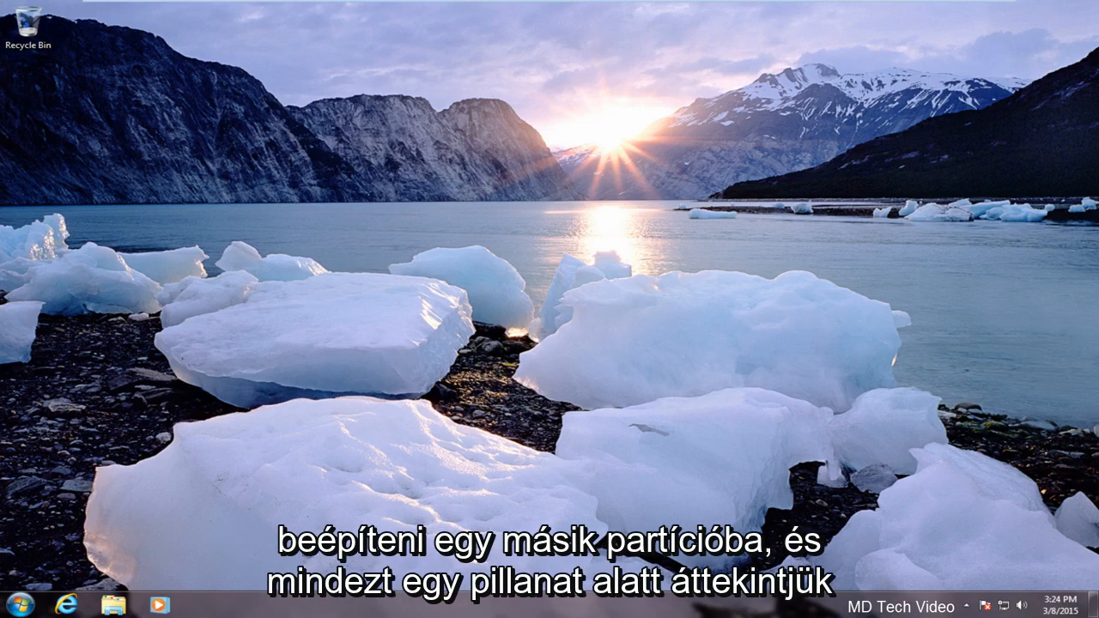
{"action": "mouse_move", "coordinate": [464, 479]}
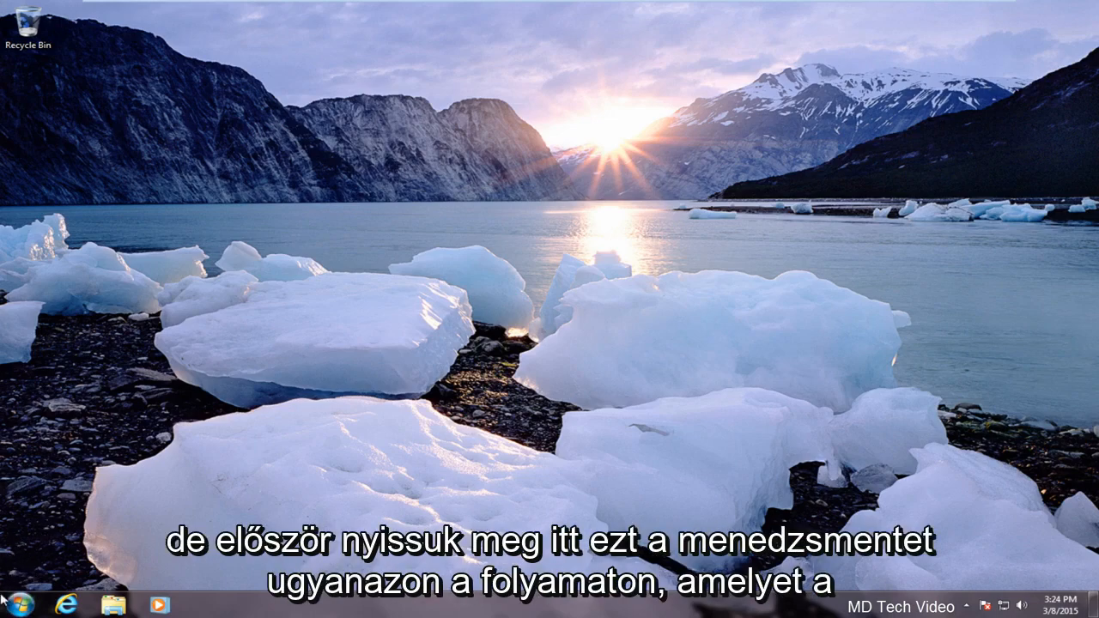
- Search the Start menu for 'disk ma' to find Disk Management
{"action": "left_click", "coordinate": [17, 599]}
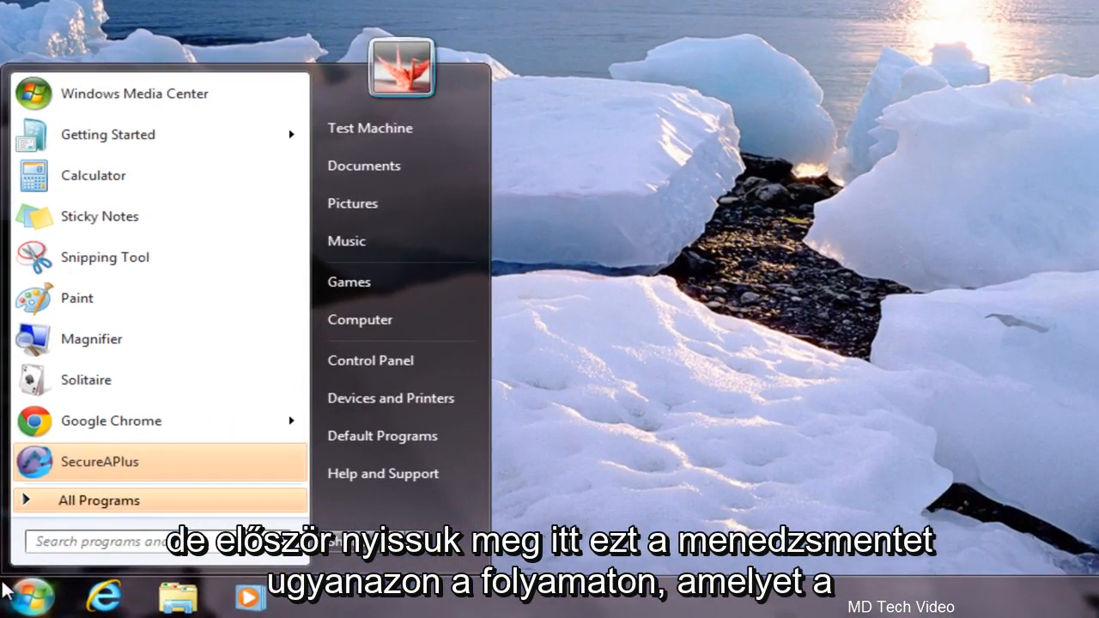
{"action": "type", "text": "disk"}
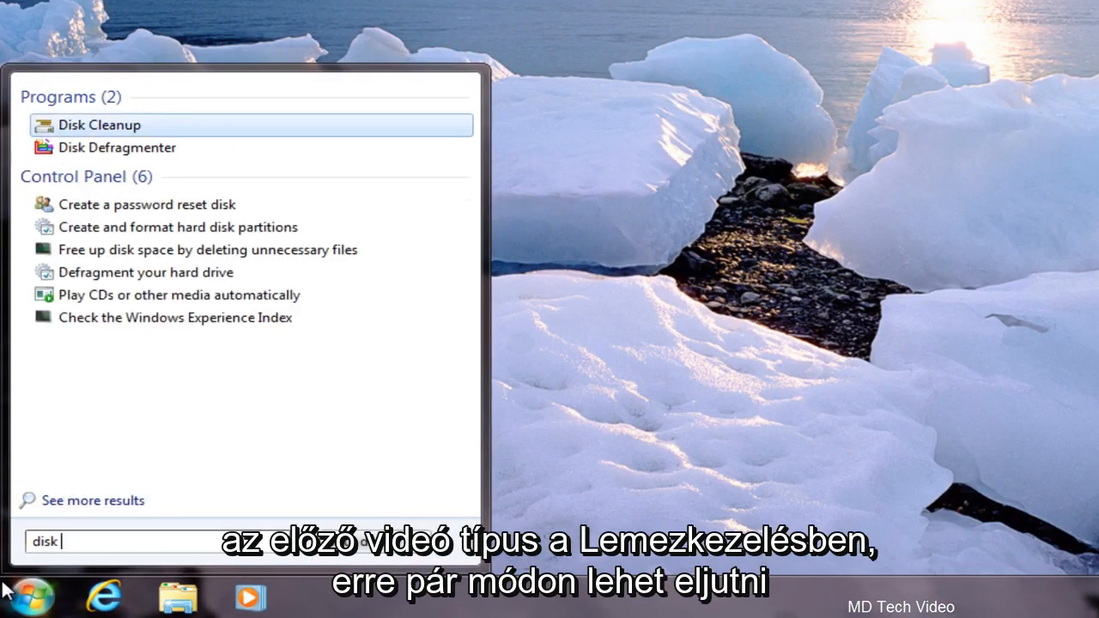
{"action": "type", "text": "ma"}
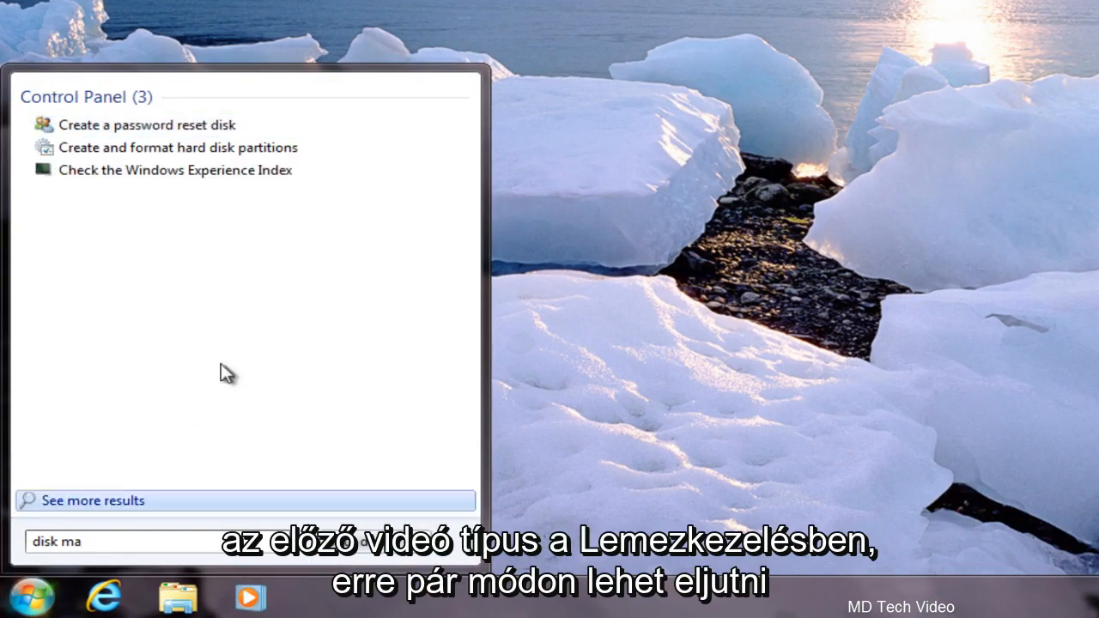
{"action": "mouse_move", "coordinate": [179, 148]}
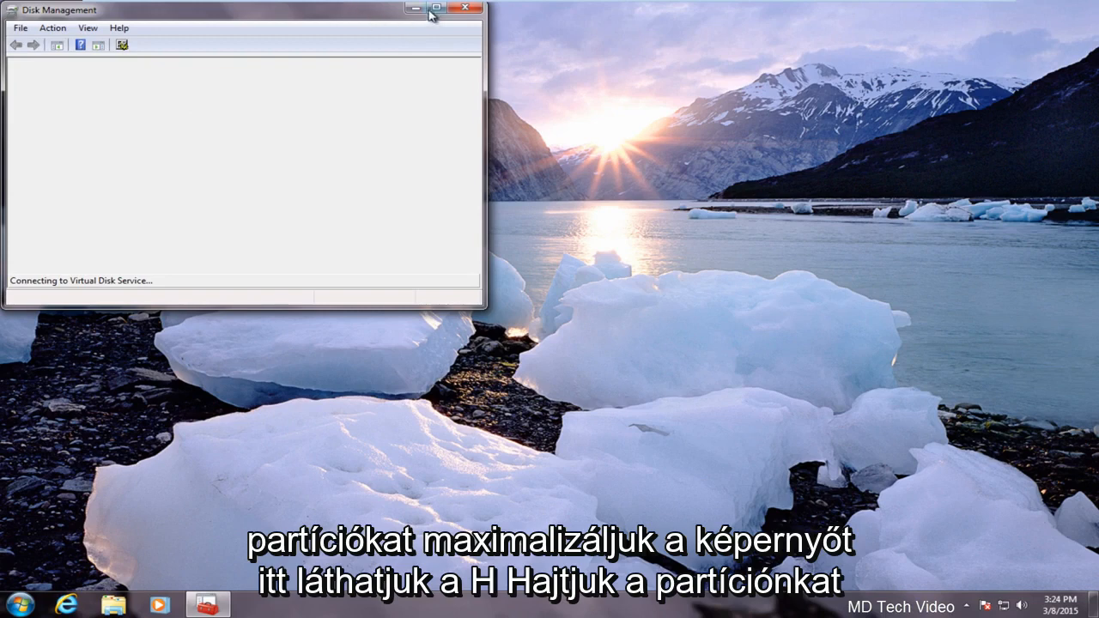
- Maximize Disk Management, showing C: (14 GB) and Backup (H:) (1023 MB) on Disk 0
{"action": "left_click", "coordinate": [435, 7]}
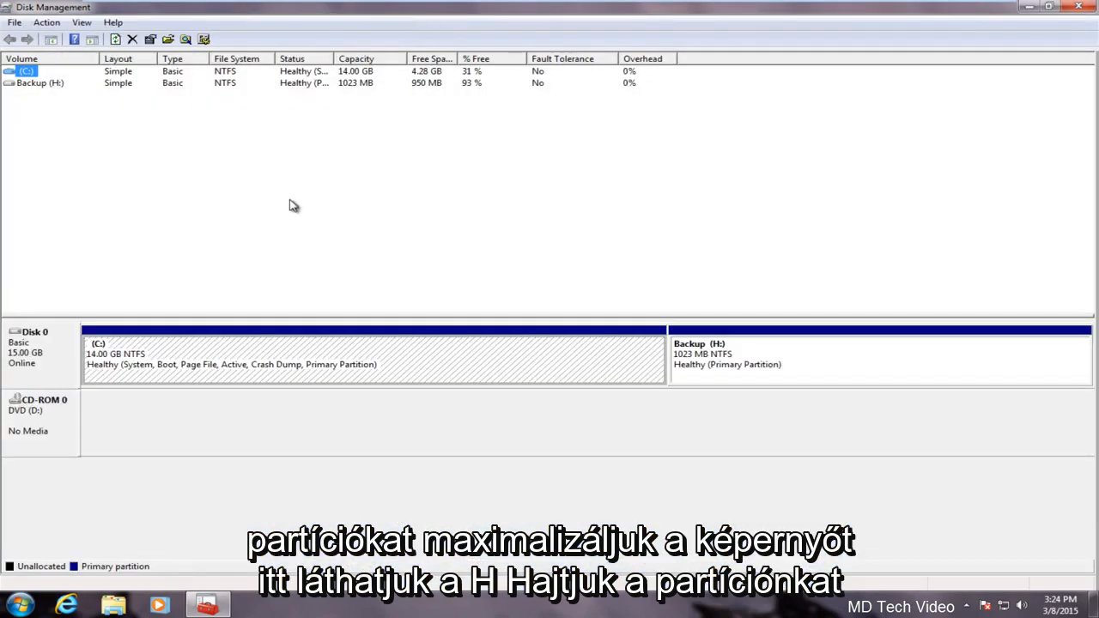
{"action": "mouse_move", "coordinate": [690, 360]}
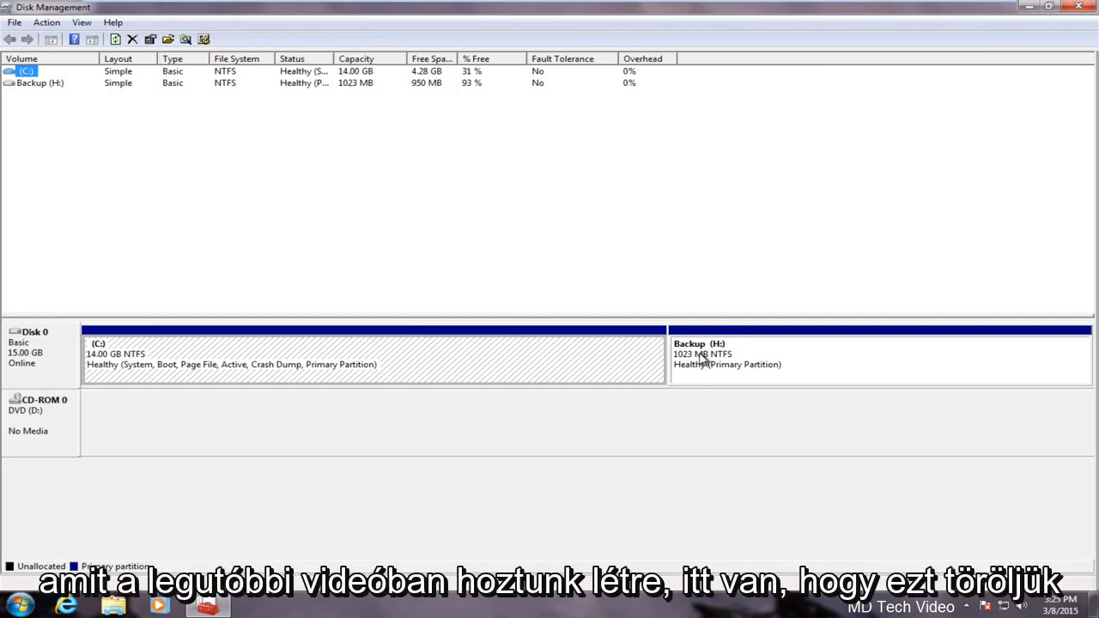
- Delete the Backup (H:) volume, confirming the warning, leaving 1.00 GB unallocated beside C:
{"action": "right_click", "coordinate": [782, 355]}
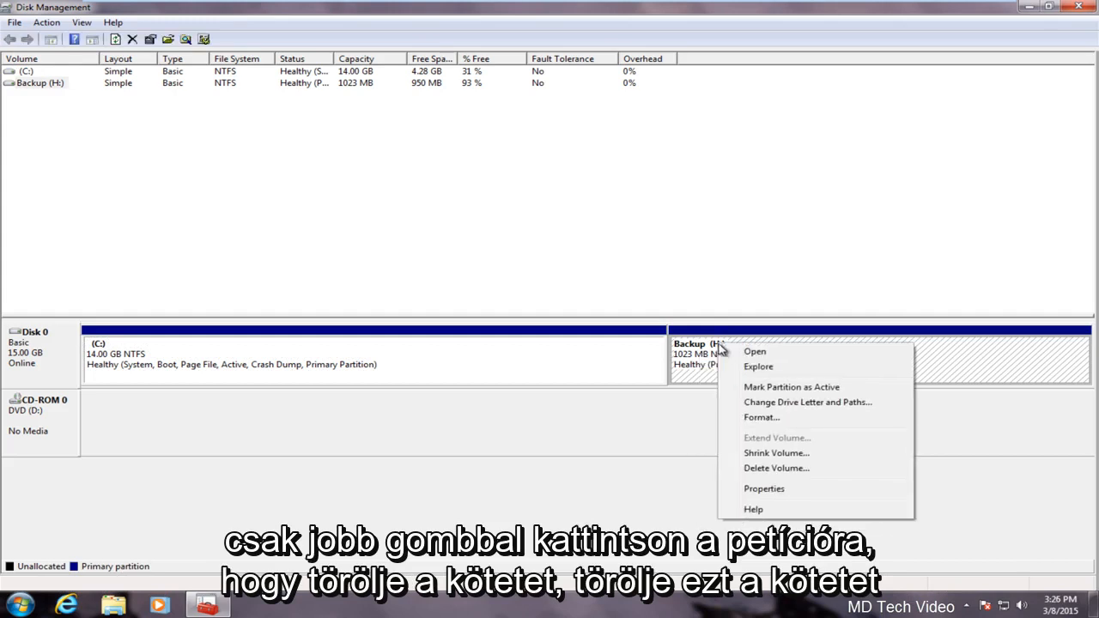
{"action": "mouse_move", "coordinate": [759, 467]}
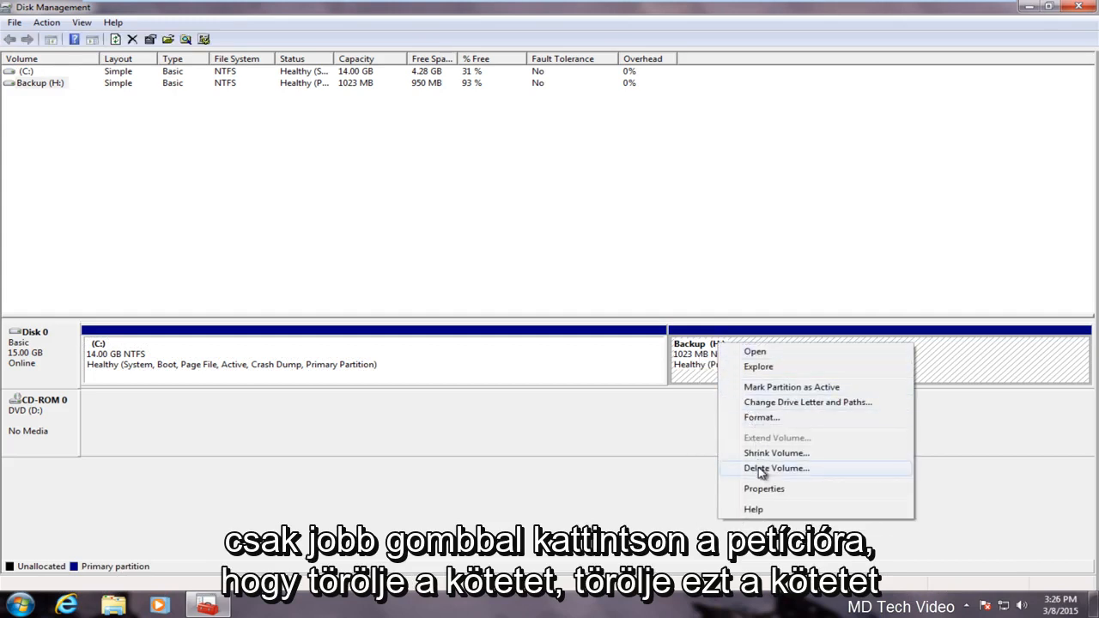
{"action": "left_click", "coordinate": [777, 467]}
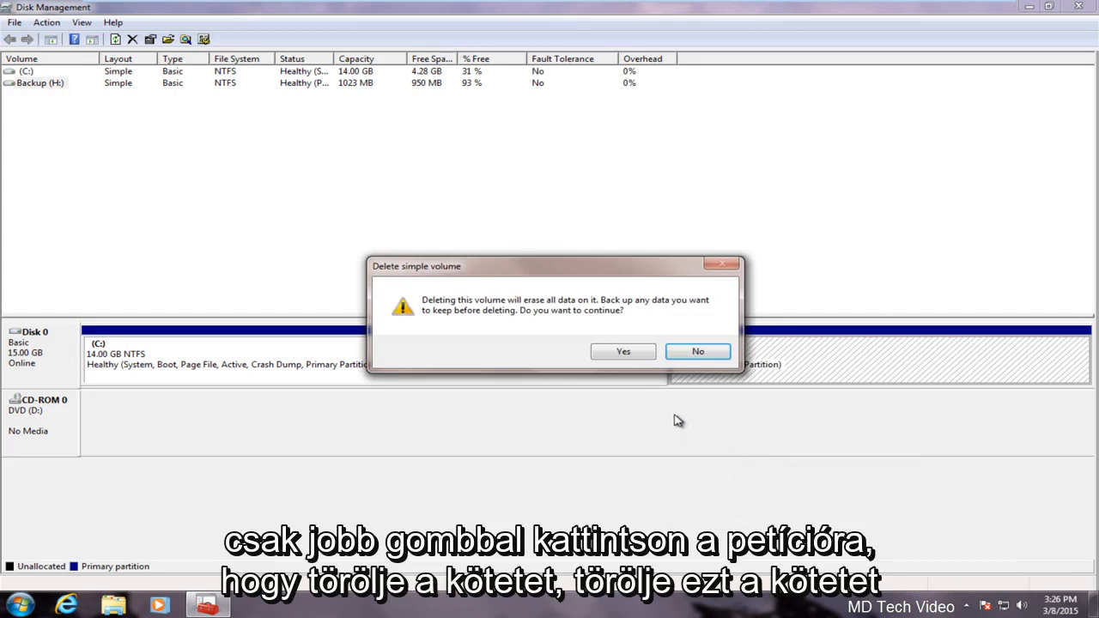
{"action": "mouse_move", "coordinate": [501, 334]}
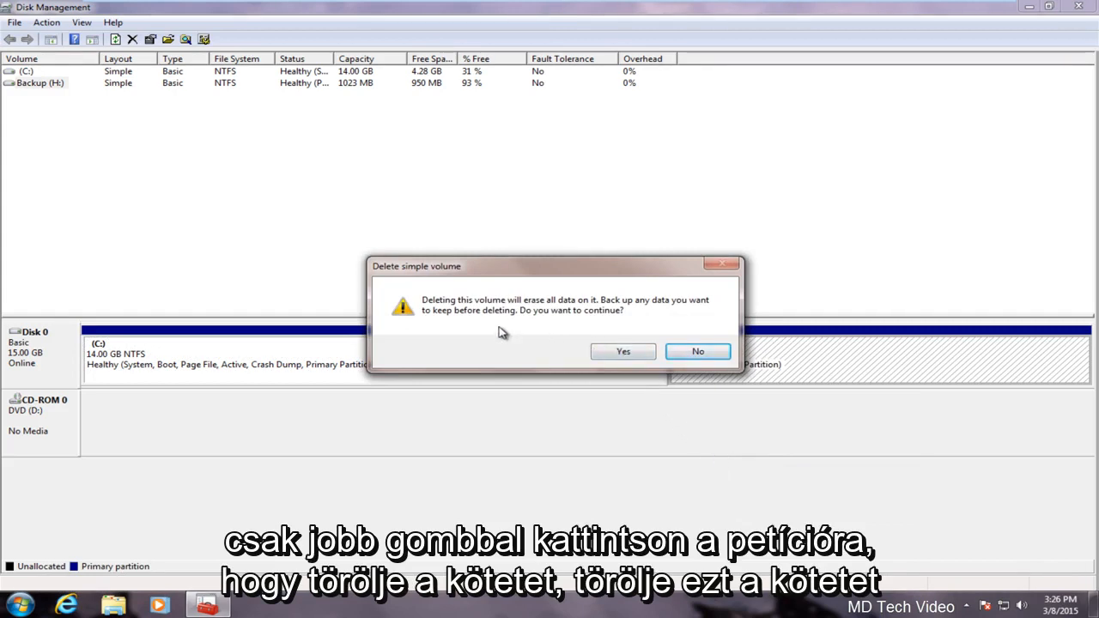
{"action": "mouse_move", "coordinate": [539, 278]}
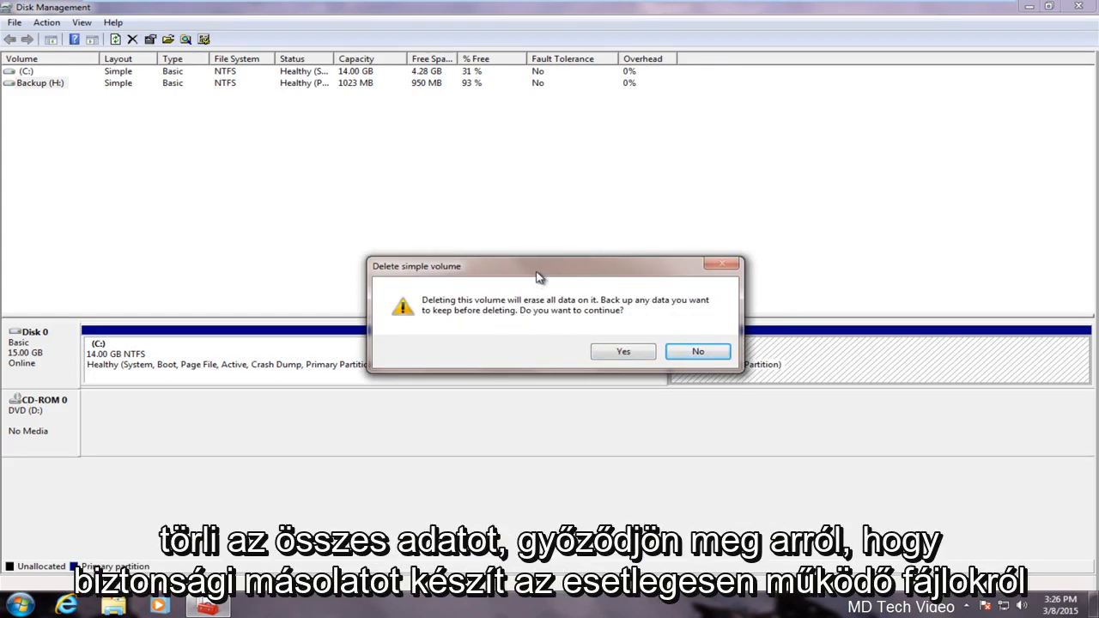
{"action": "left_click_drag", "start_coordinate": [540, 267], "coordinate": [553, 398]}
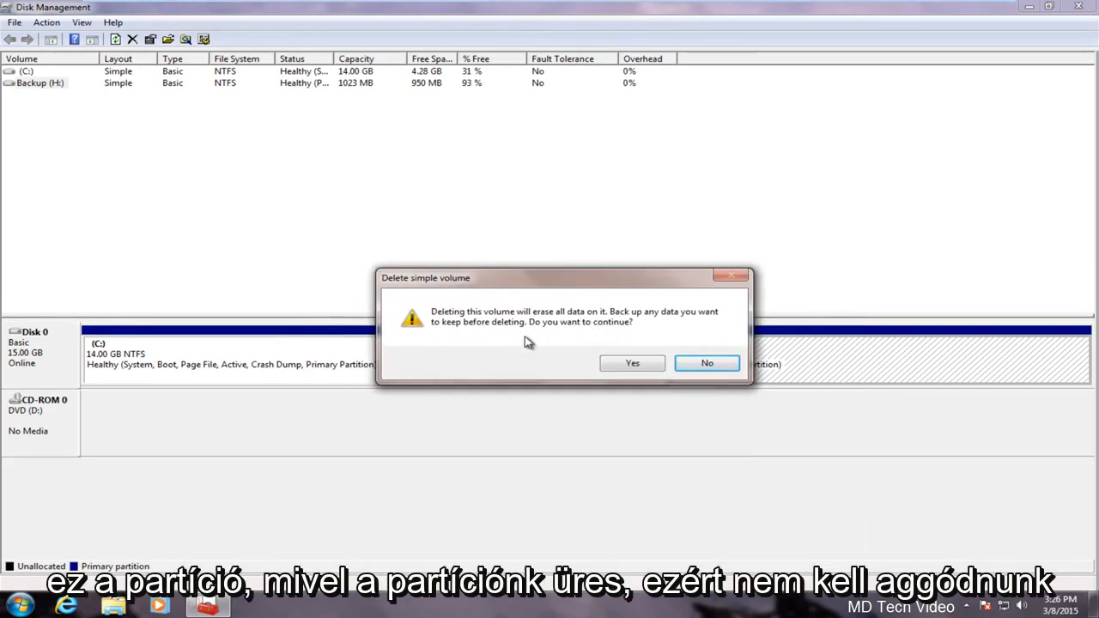
{"action": "mouse_move", "coordinate": [634, 342]}
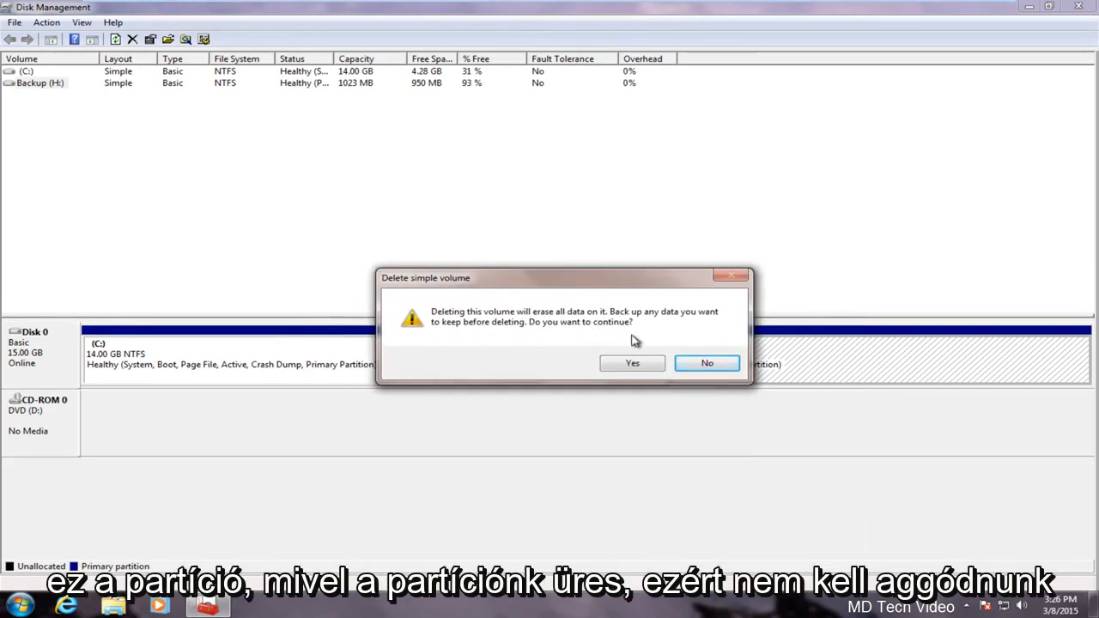
{"action": "left_click", "coordinate": [632, 363]}
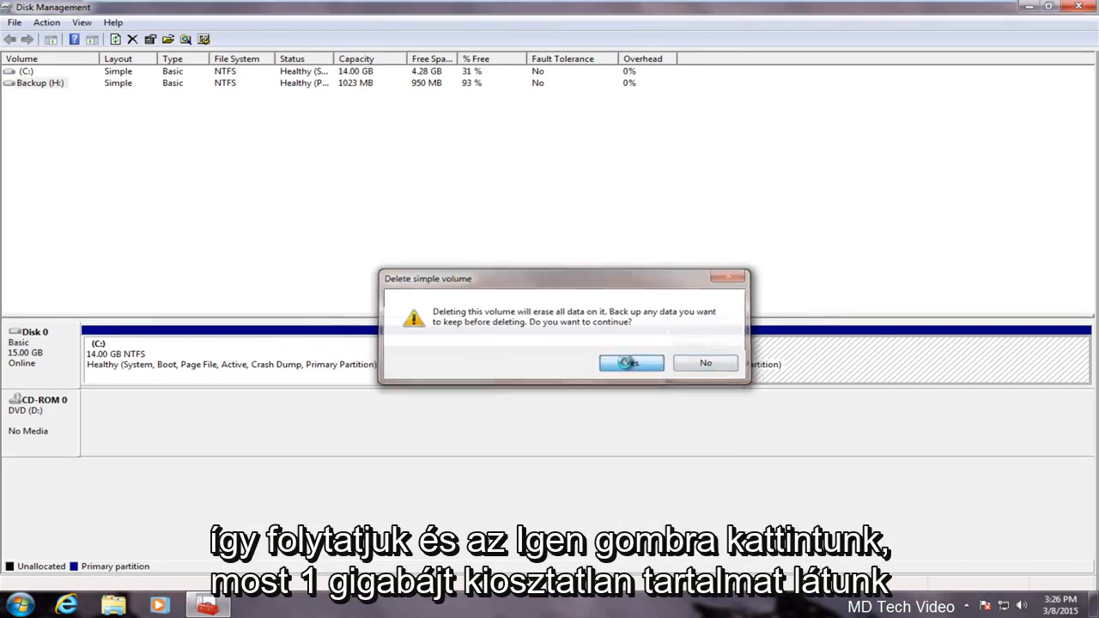
{"action": "left_click", "coordinate": [631, 363]}
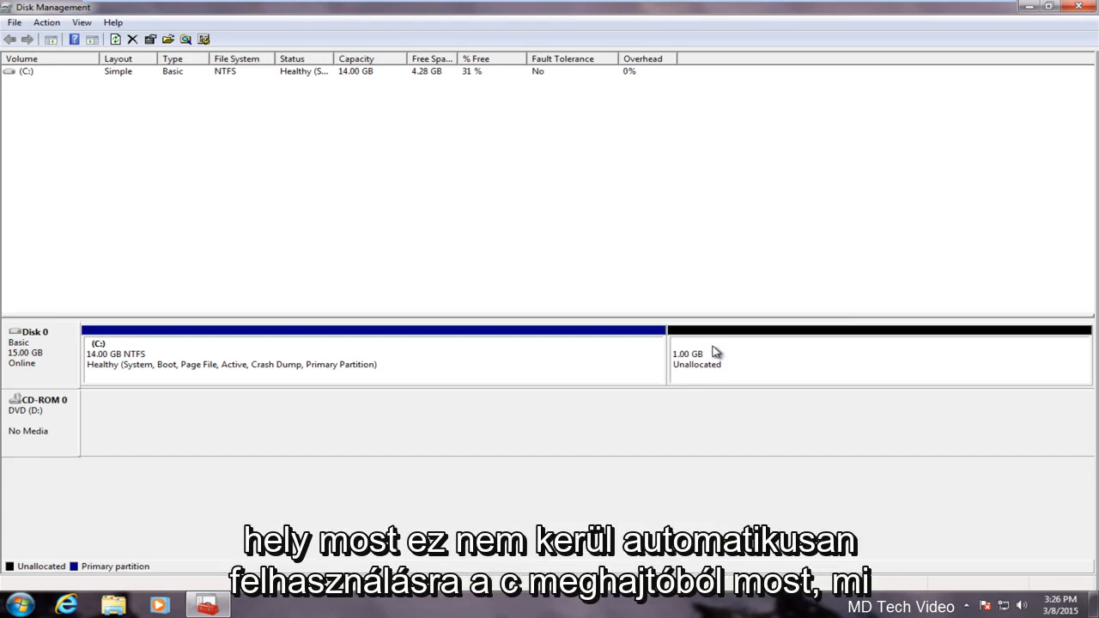
{"action": "mouse_move", "coordinate": [677, 340]}
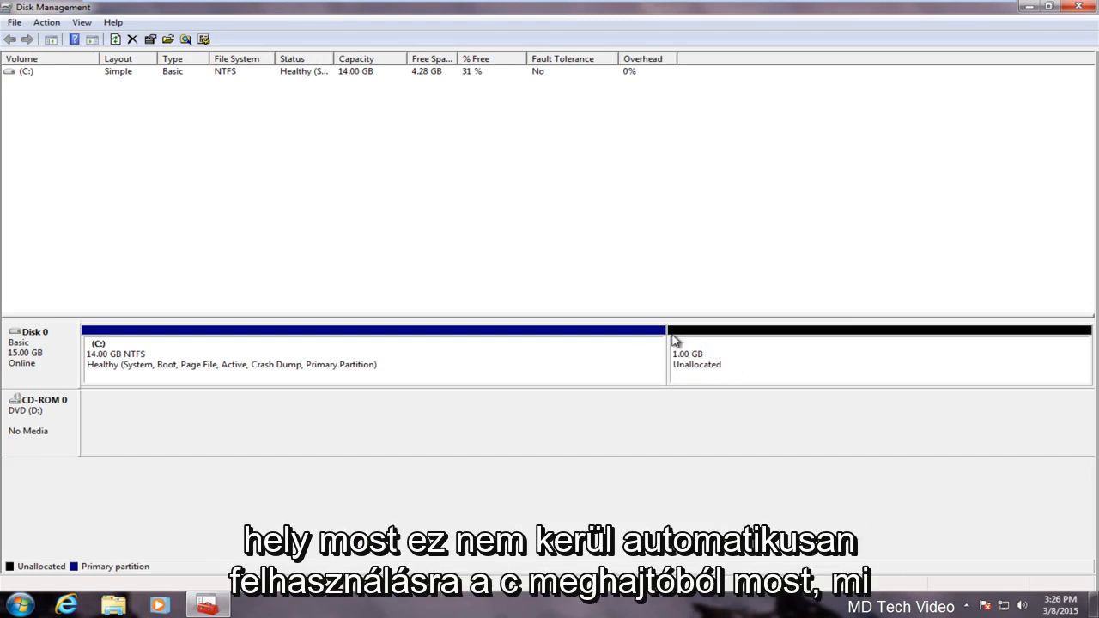
{"action": "mouse_move", "coordinate": [704, 365]}
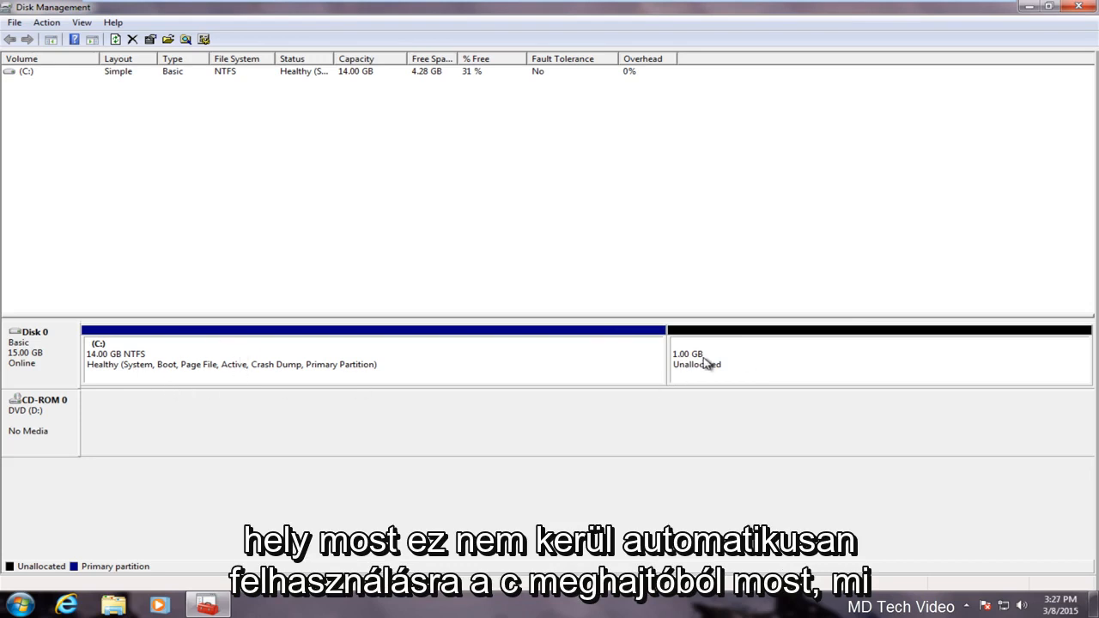
{"action": "left_click", "coordinate": [876, 358]}
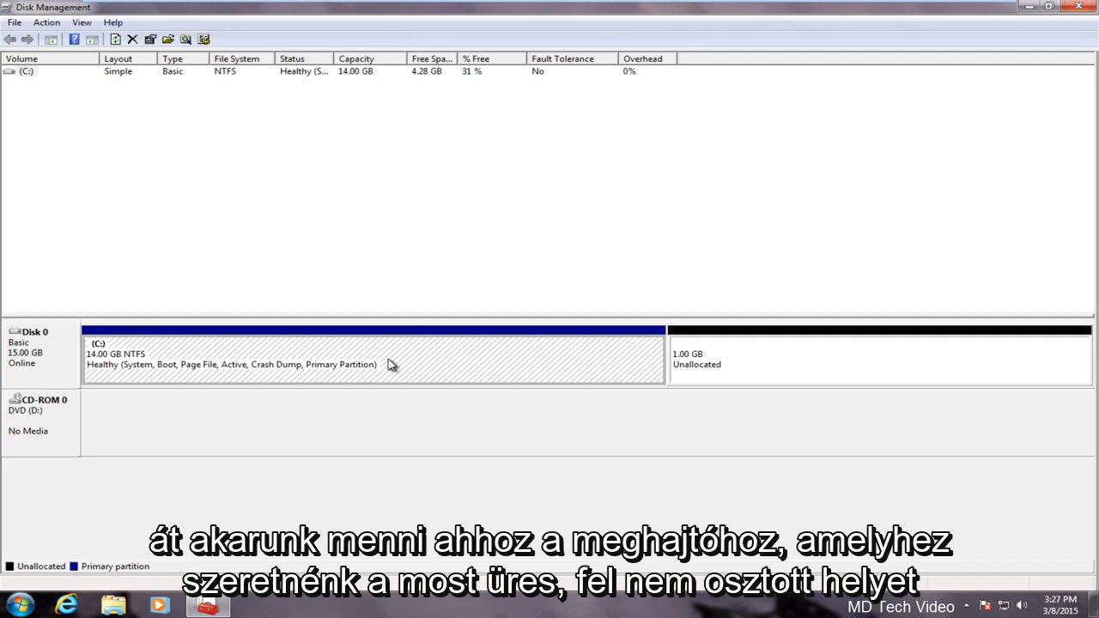
{"action": "mouse_move", "coordinate": [361, 358]}
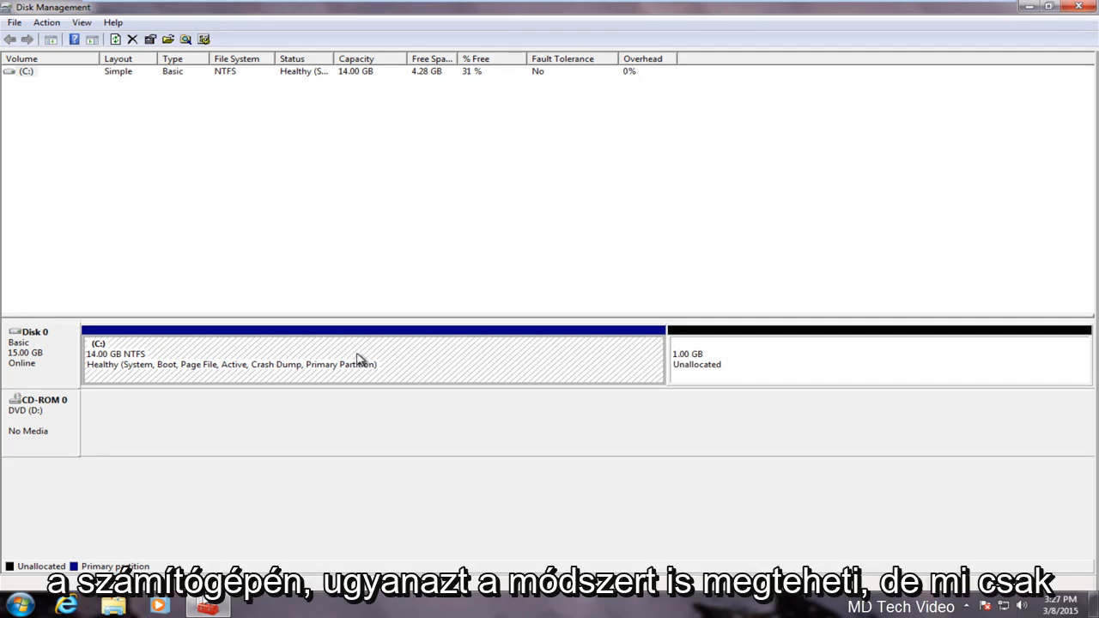
- Start the Extend Volume wizard for C: and continue past its welcome page
{"action": "right_click", "coordinate": [359, 359]}
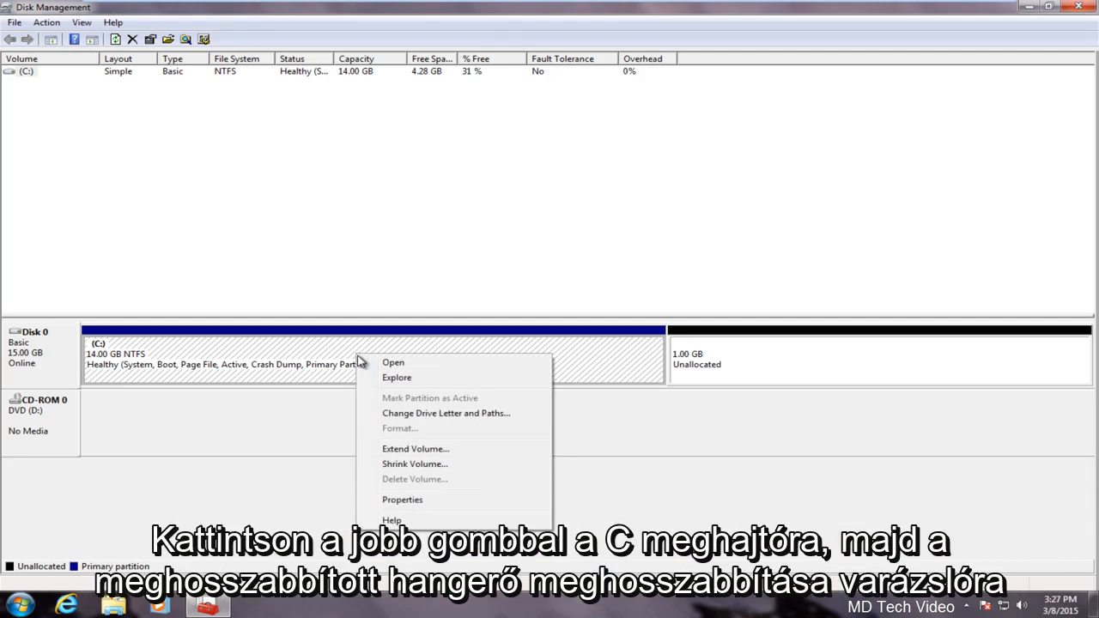
{"action": "left_click", "coordinate": [415, 449]}
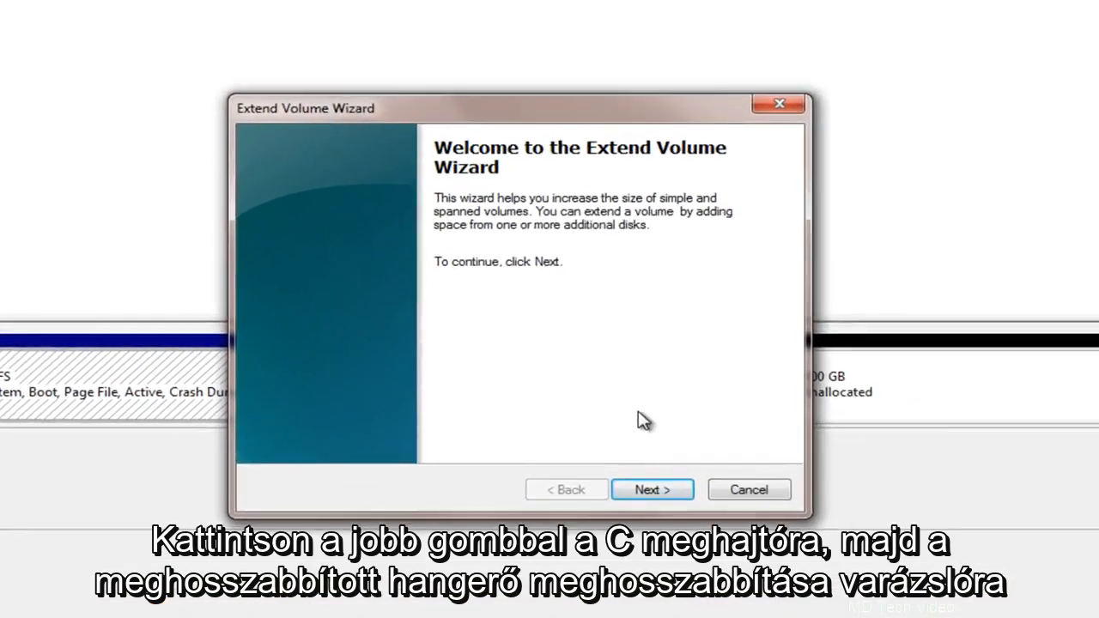
{"action": "left_click", "coordinate": [651, 490]}
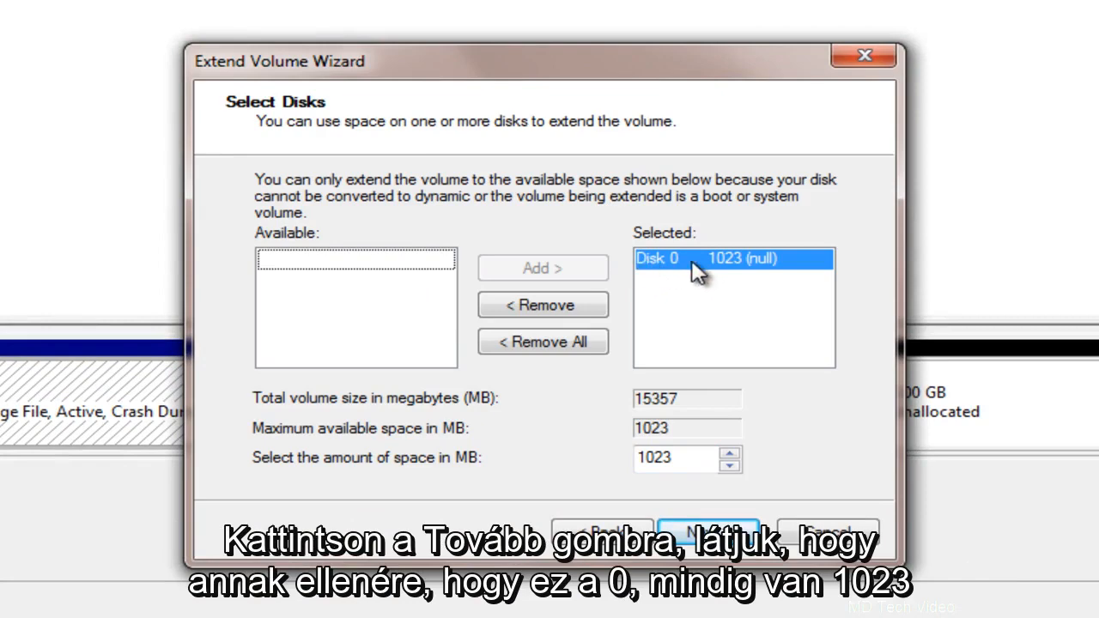
{"action": "mouse_move", "coordinate": [725, 273]}
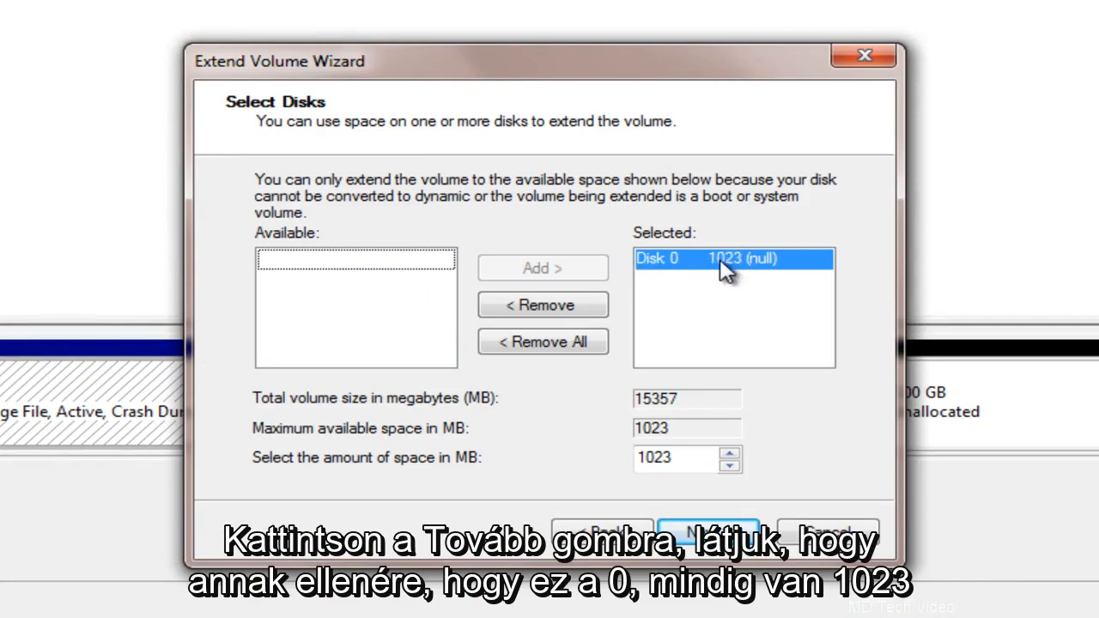
{"action": "mouse_move", "coordinate": [730, 62]}
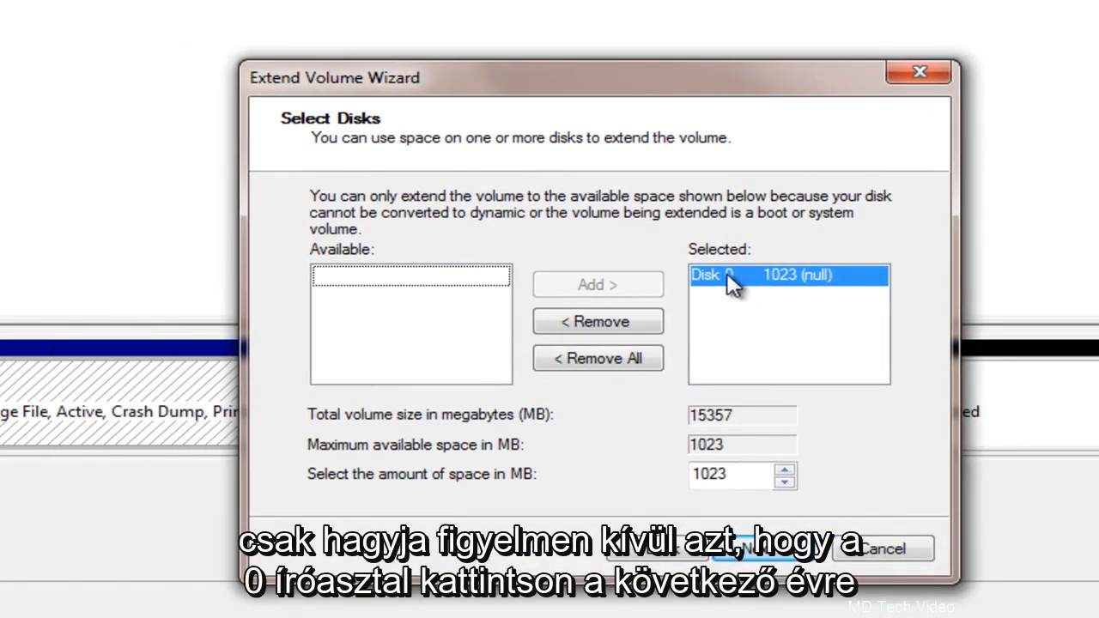
{"action": "mouse_move", "coordinate": [743, 474]}
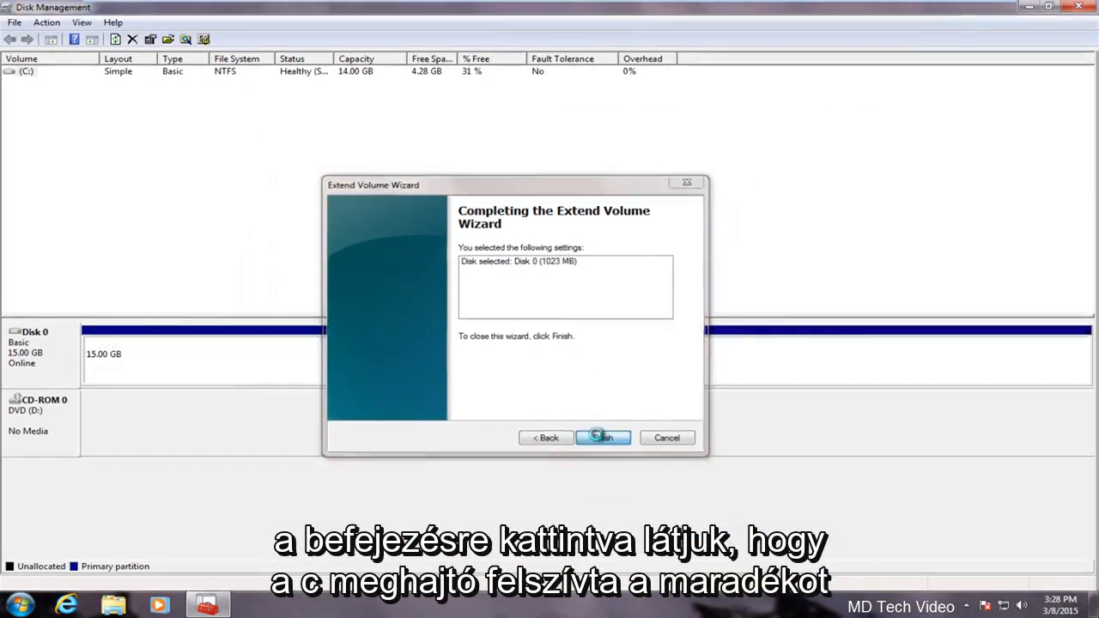
- Finish the wizard so C: grows to 15.00 GB with no unallocated space left
{"action": "left_click", "coordinate": [603, 438]}
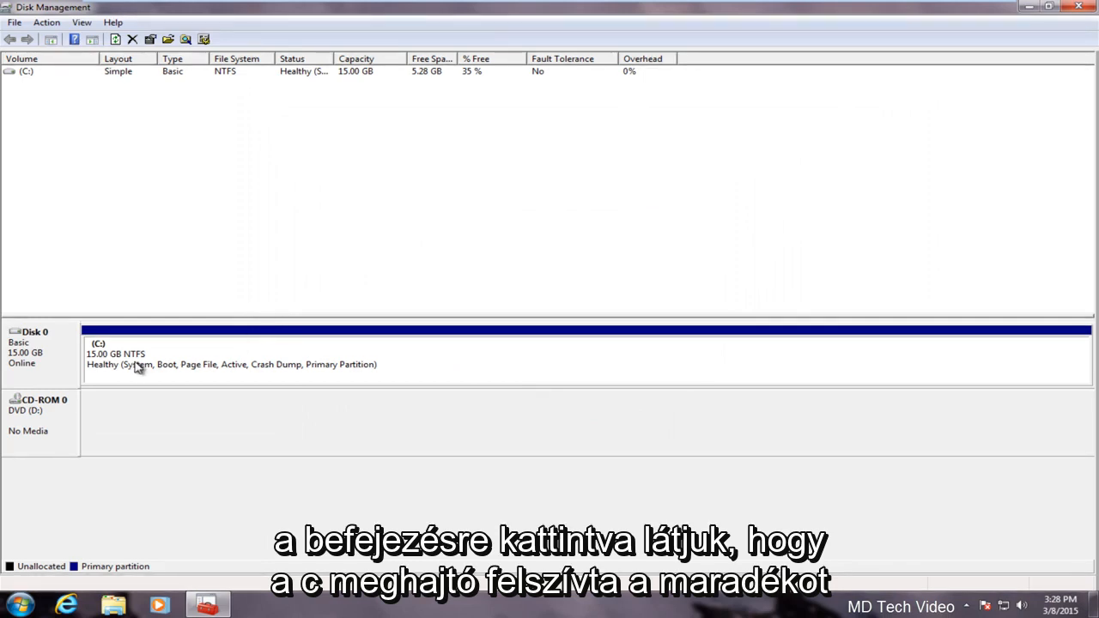
{"action": "mouse_move", "coordinate": [524, 374]}
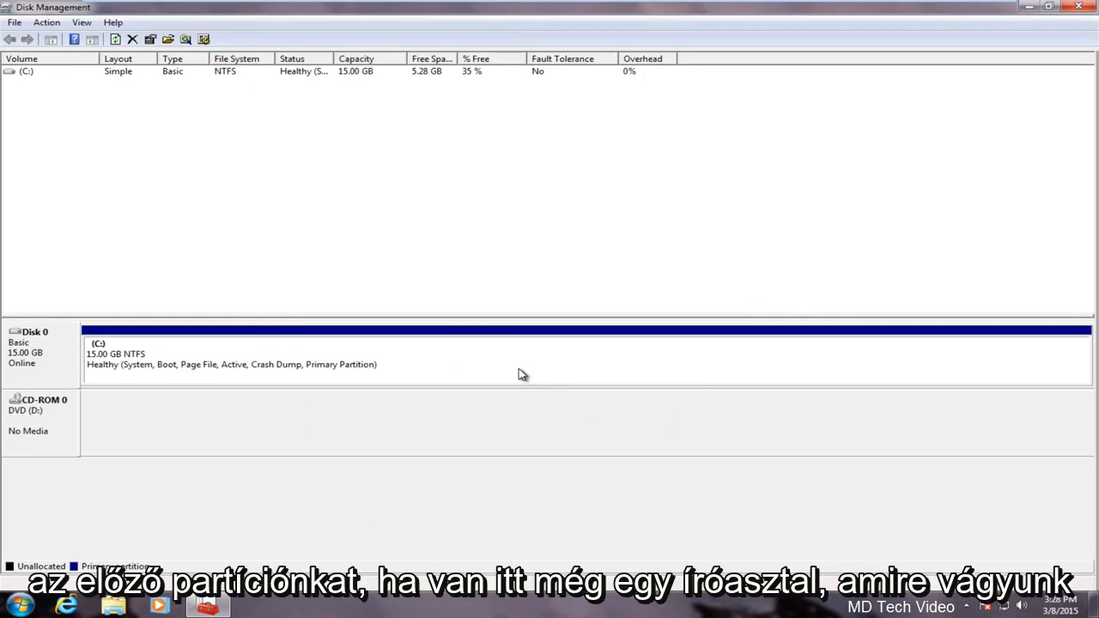
{"action": "mouse_move", "coordinate": [725, 340]}
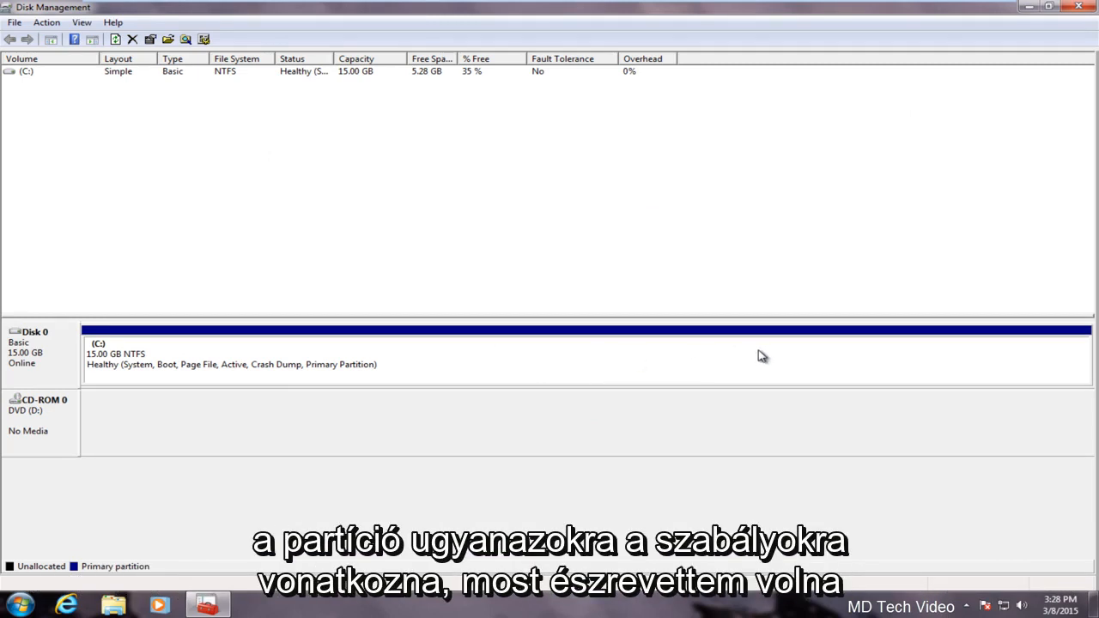
{"action": "mouse_move", "coordinate": [752, 356]}
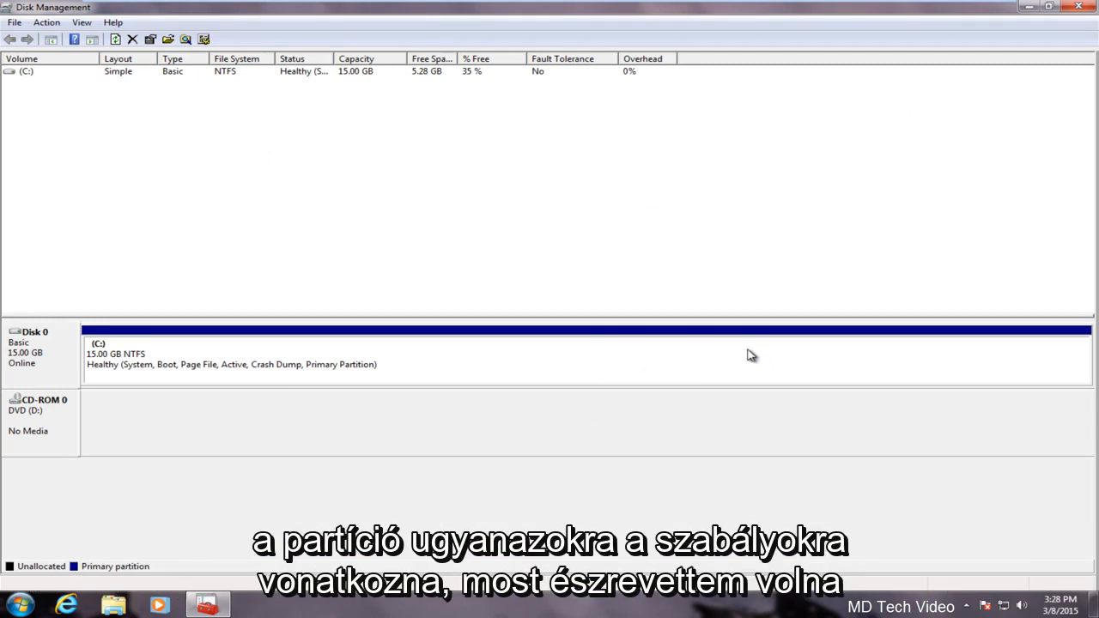
{"action": "mouse_move", "coordinate": [742, 354]}
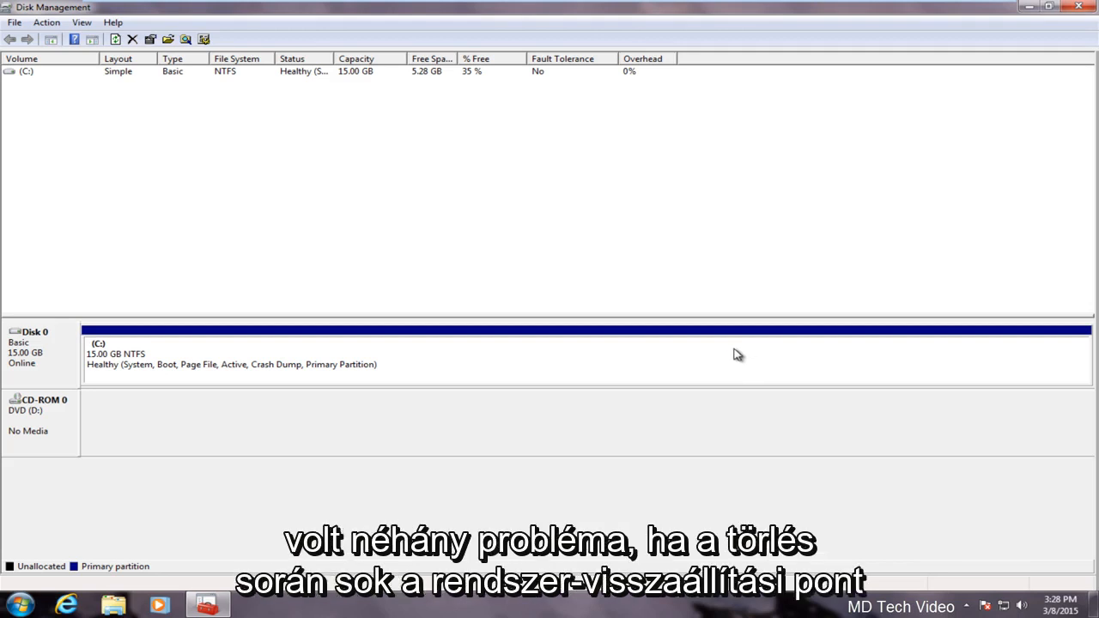
{"action": "mouse_move", "coordinate": [700, 371]}
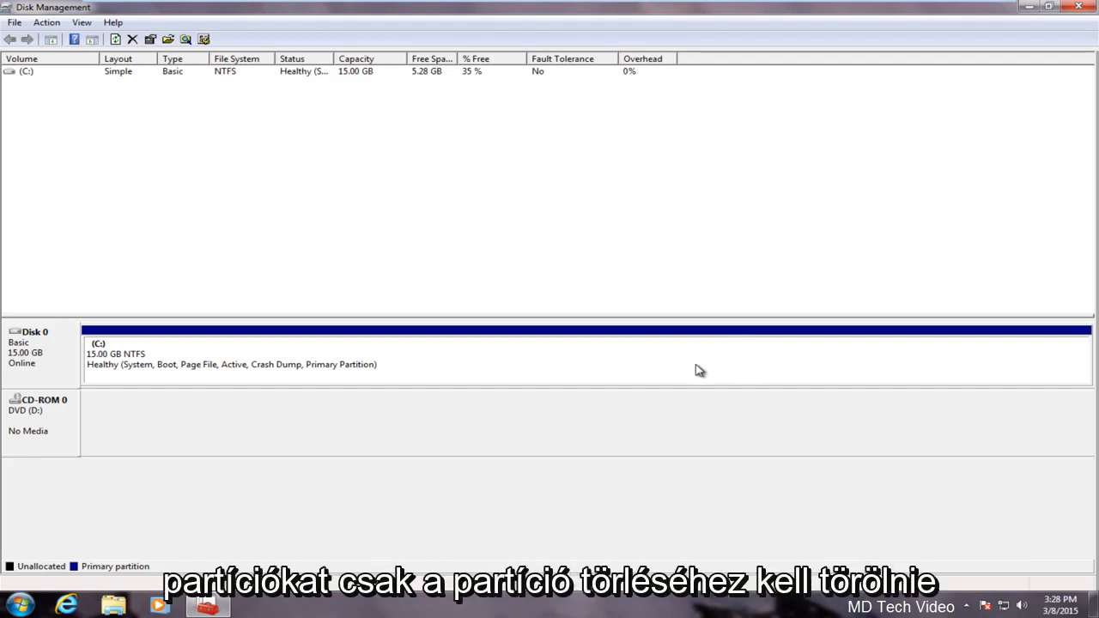
{"action": "mouse_move", "coordinate": [707, 371]}
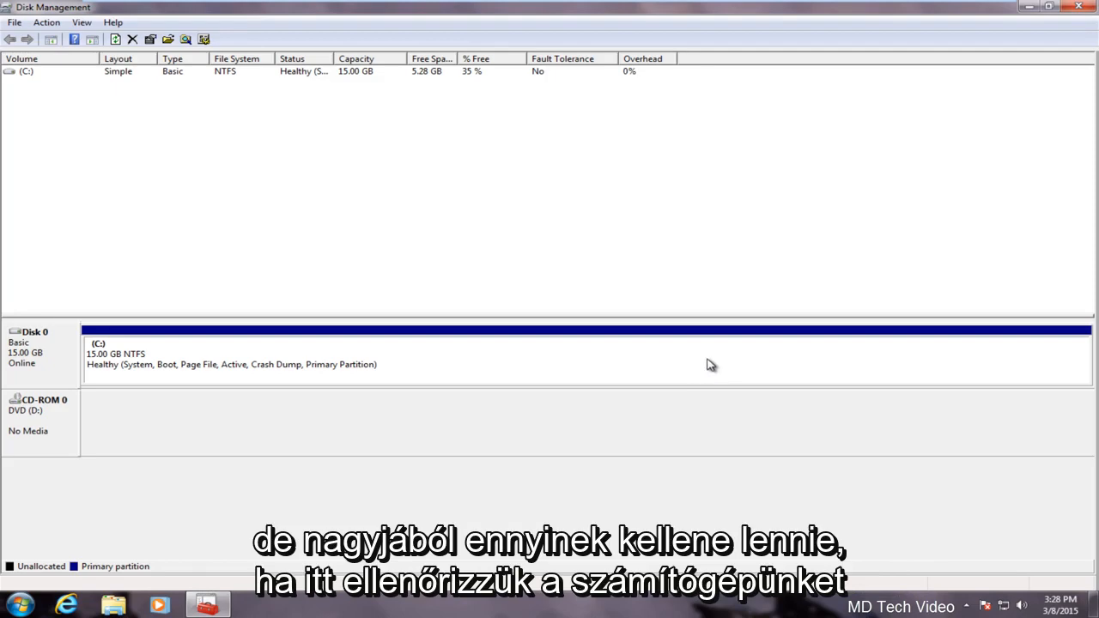
- Show the Computer window, confirming only Local Disk (C:) at 14.9 GB remains
{"action": "left_click", "coordinate": [19, 604]}
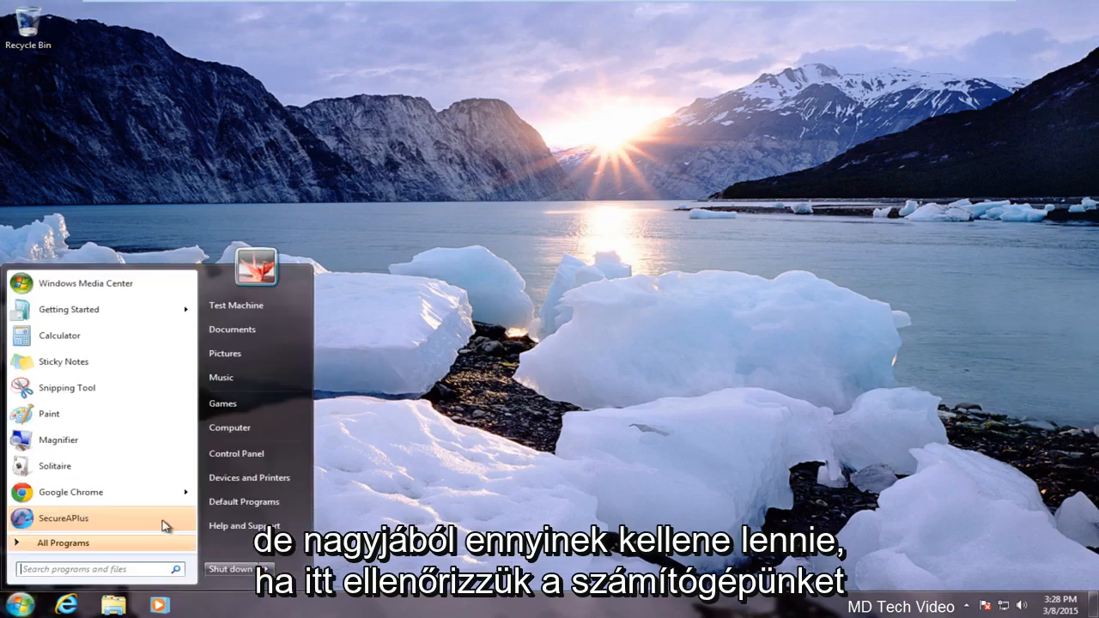
{"action": "left_click", "coordinate": [230, 428]}
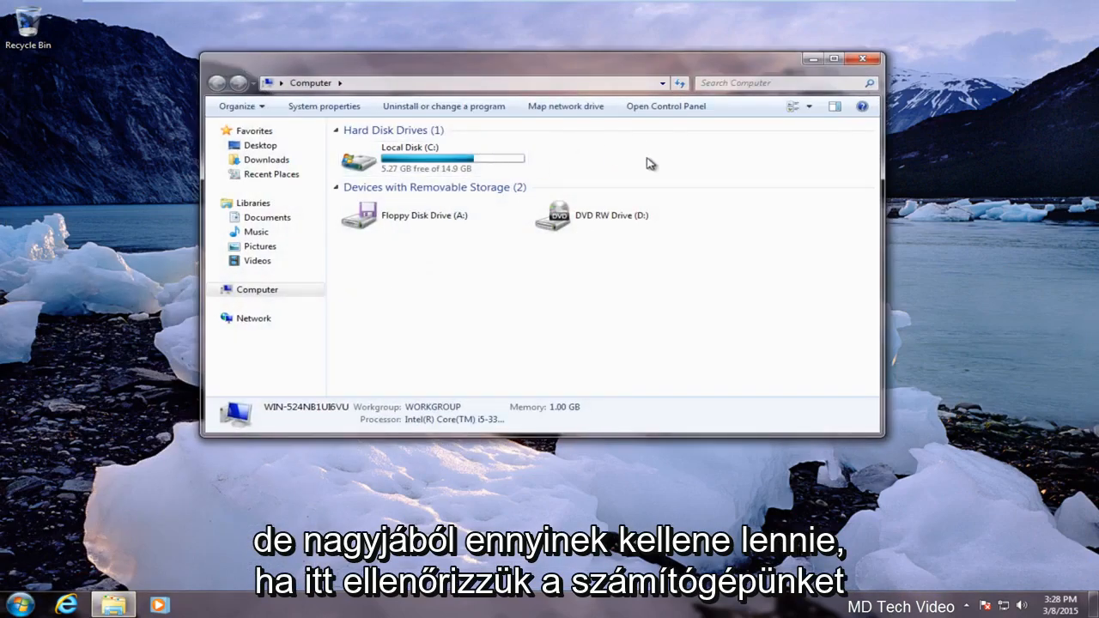
{"action": "mouse_move", "coordinate": [687, 162]}
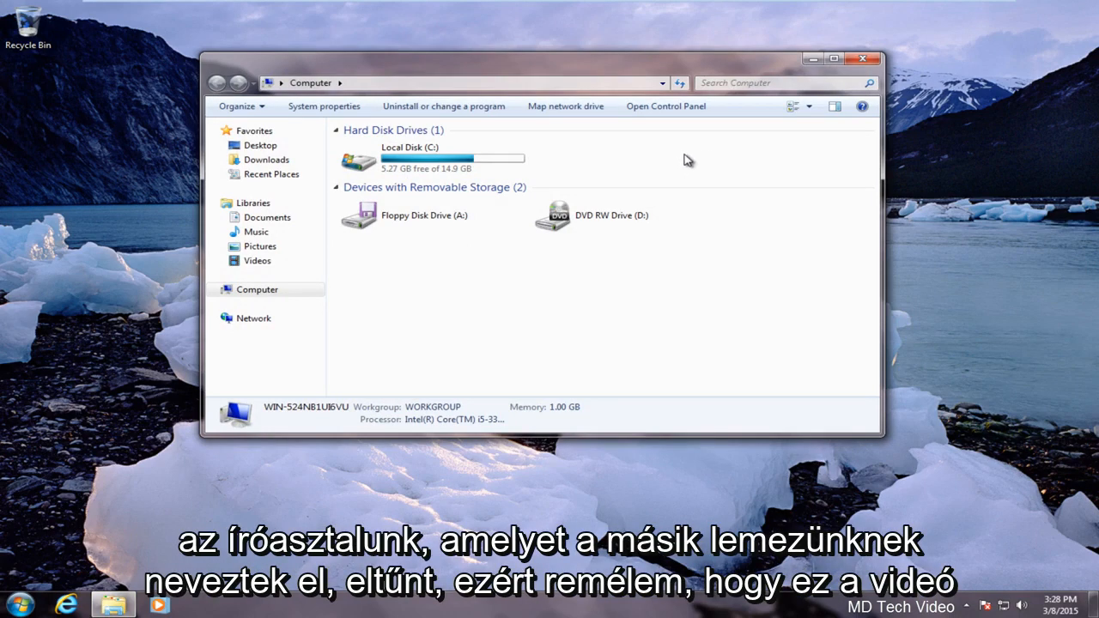
{"action": "mouse_move", "coordinate": [759, 161]}
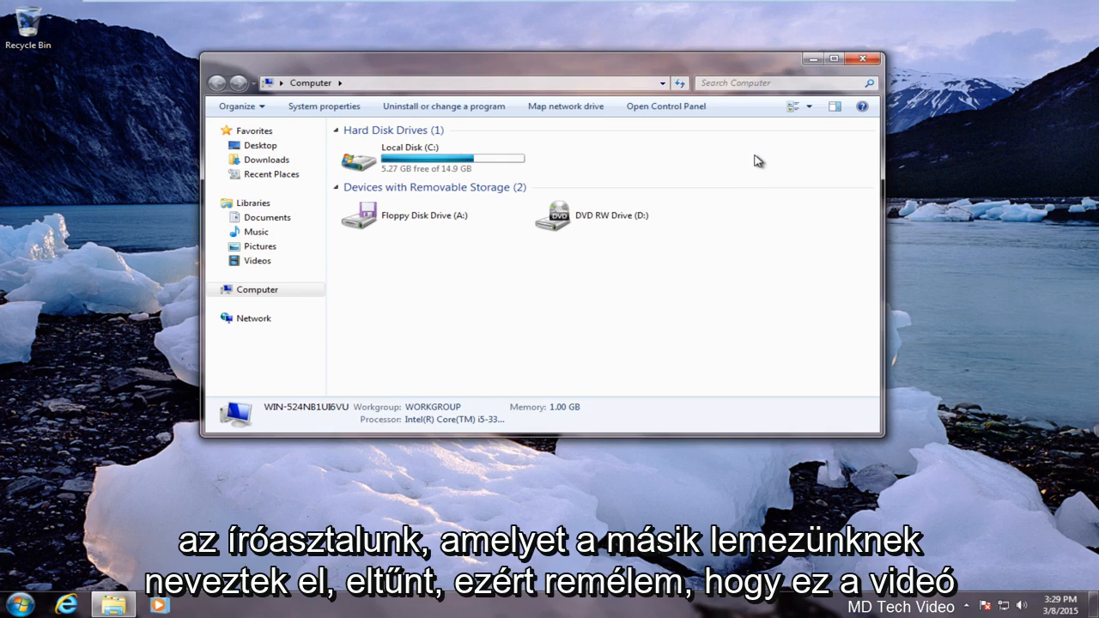
{"action": "mouse_move", "coordinate": [733, 167]}
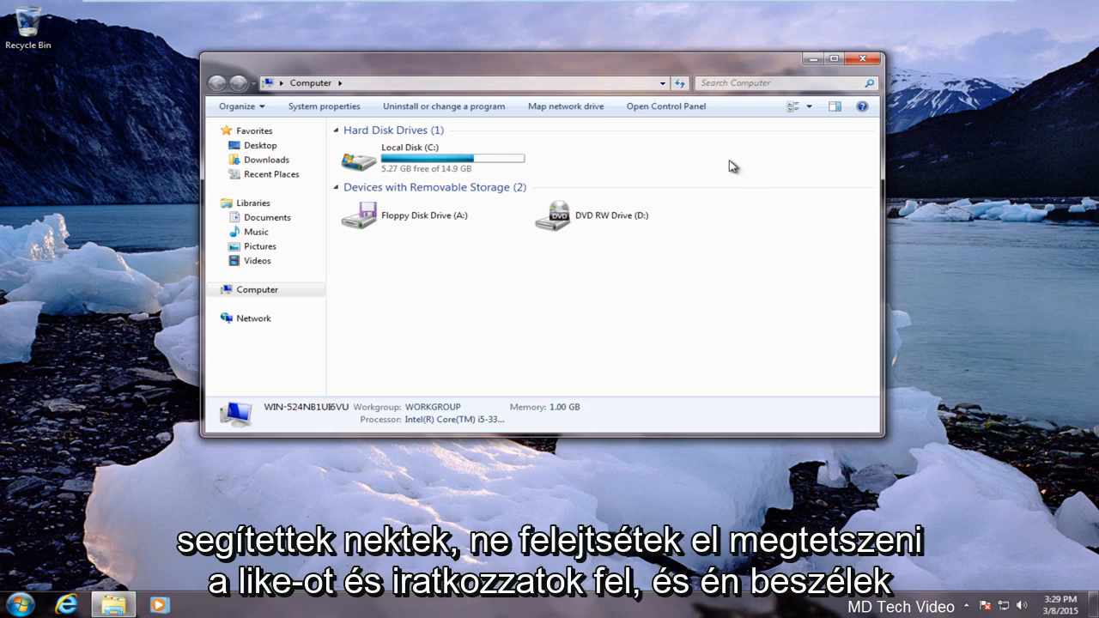
{"action": "mouse_move", "coordinate": [547, 282]}
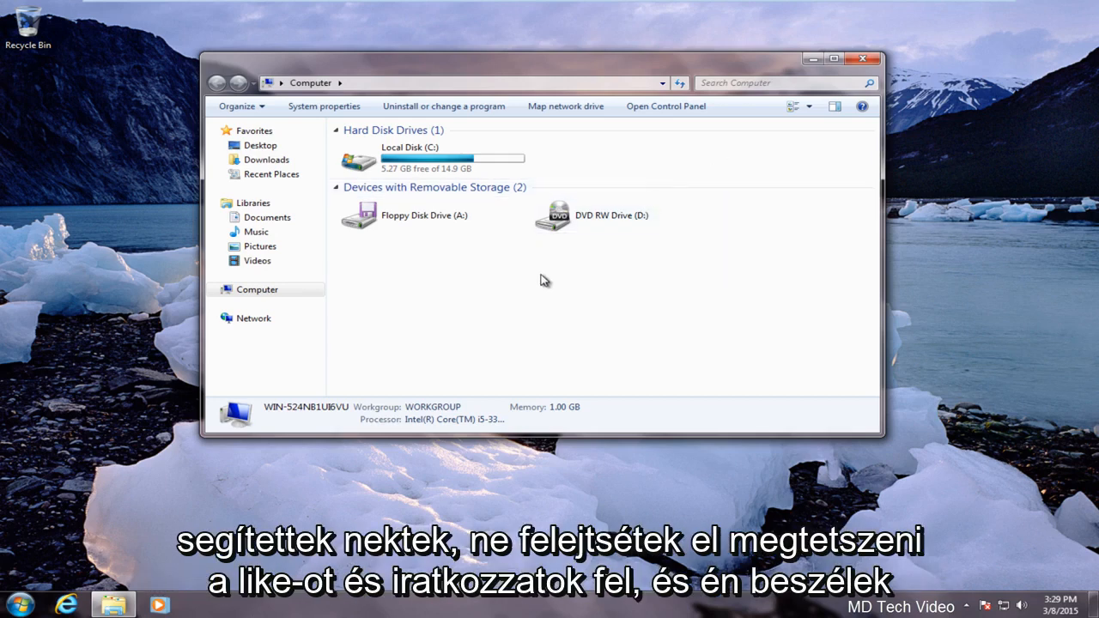